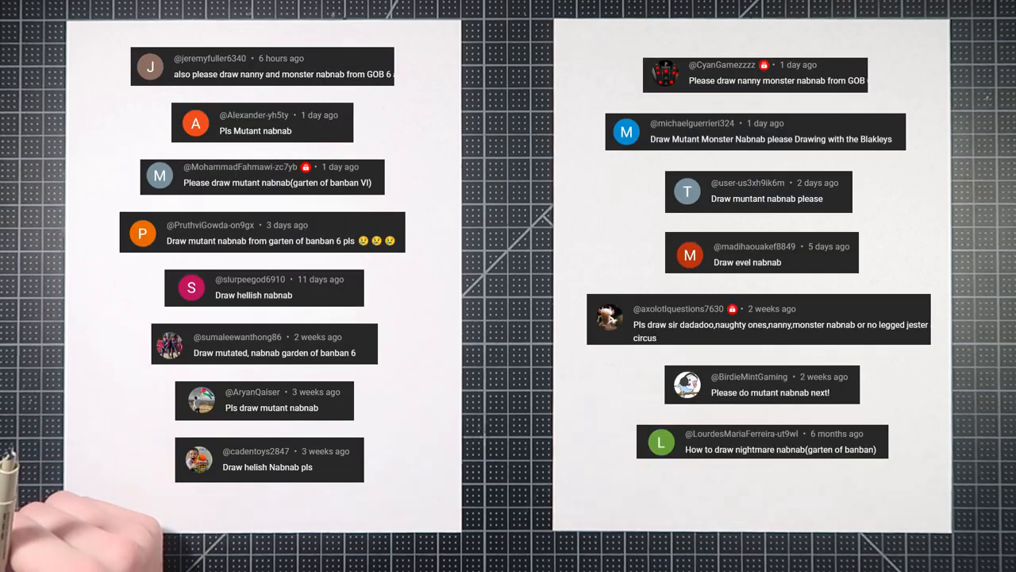
mouse_move(48, 476)
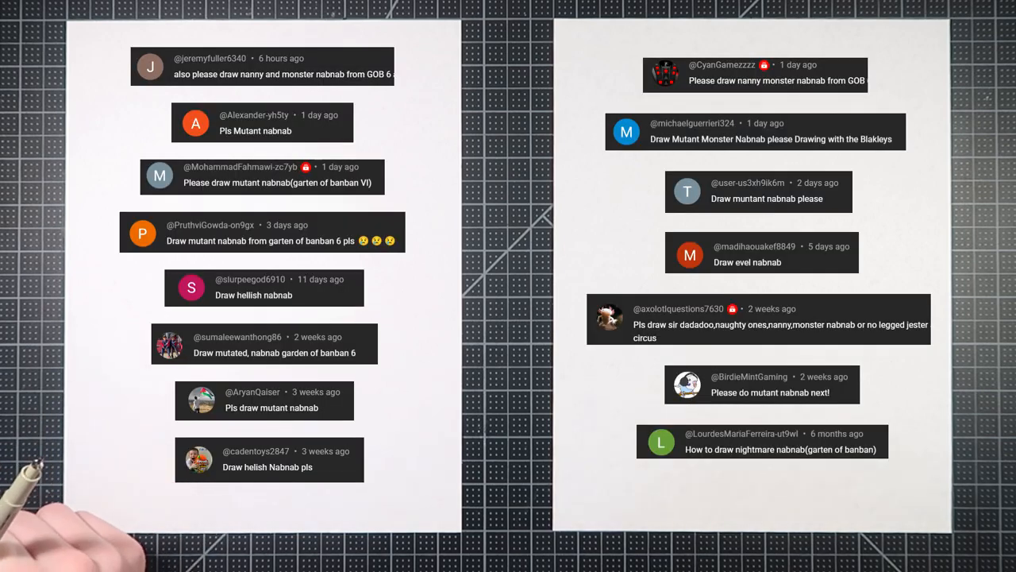